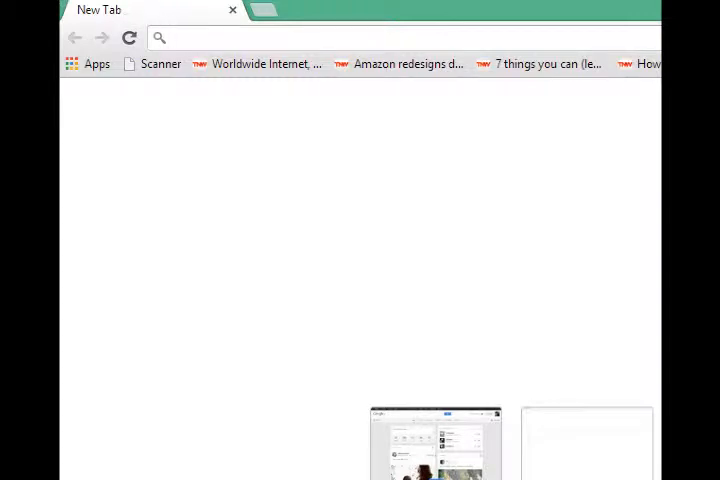
Enter a web address in the browser's address bar to load the Codiqa homepage.
{"action": "type", "text": "chaturbate.com"}
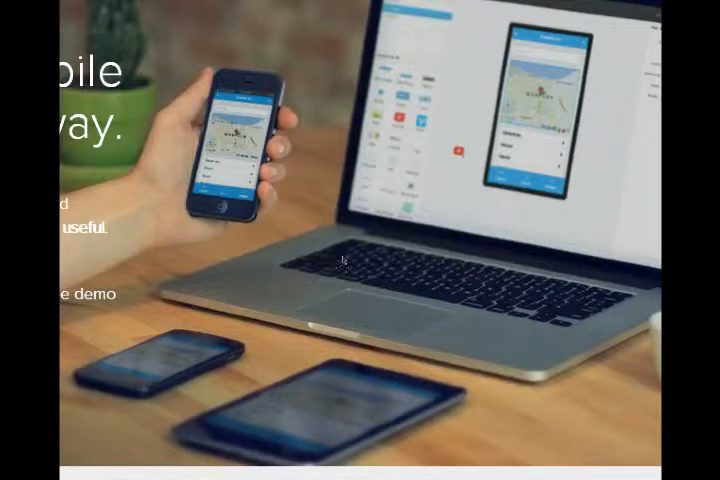
{"action": "mouse_move", "coordinate": [390, 278]}
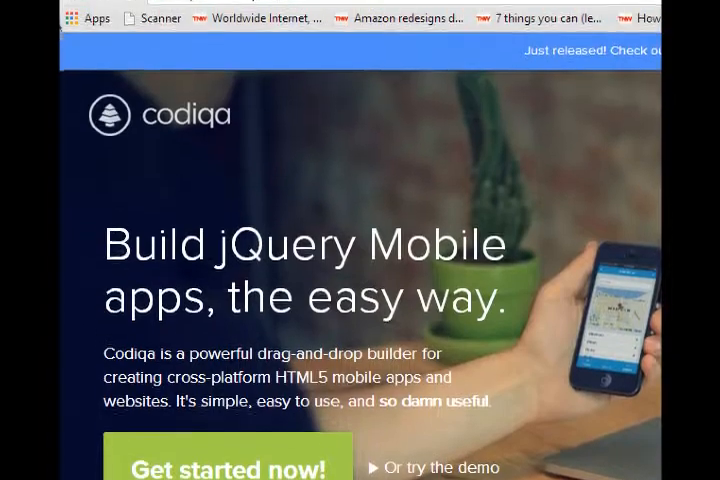
{"action": "scroll", "scroll_direction": "down", "scroll_amount": 3}
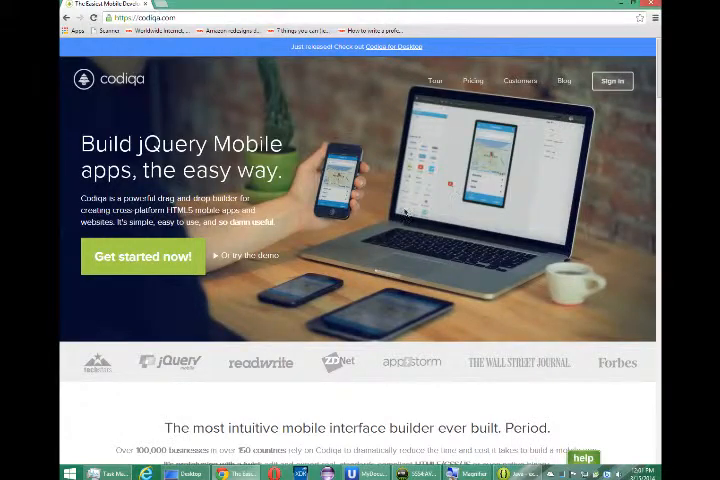
{"action": "scroll", "scroll_direction": "down", "scroll_amount": 3}
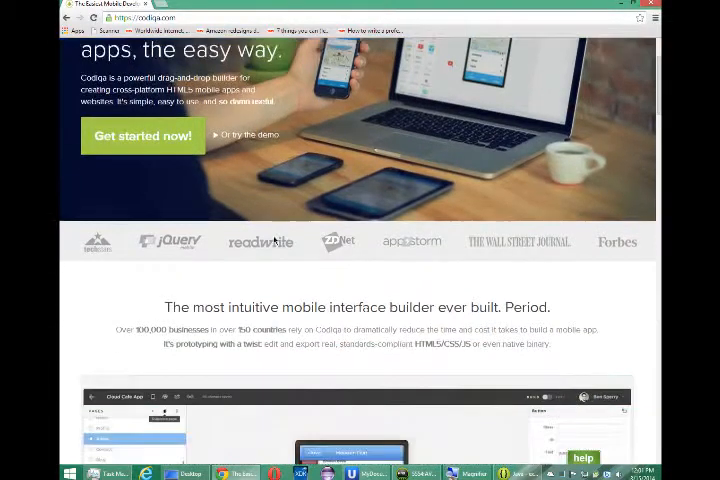
{"action": "scroll", "scroll_direction": "down", "scroll_amount": 3}
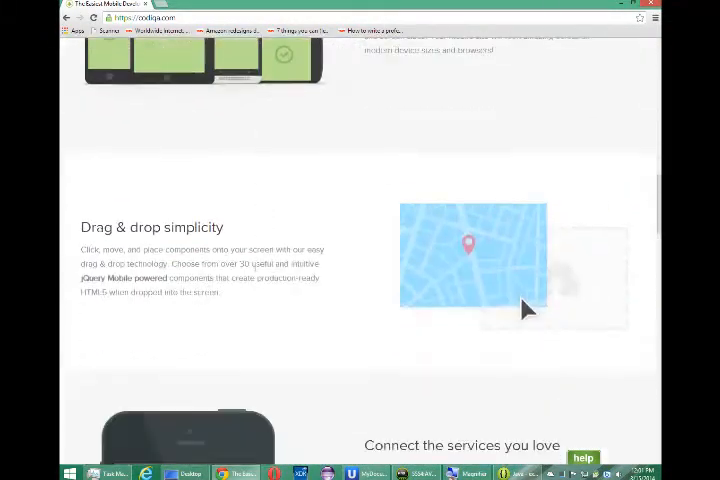
{"action": "scroll", "scroll_direction": "up", "scroll_amount": 3}
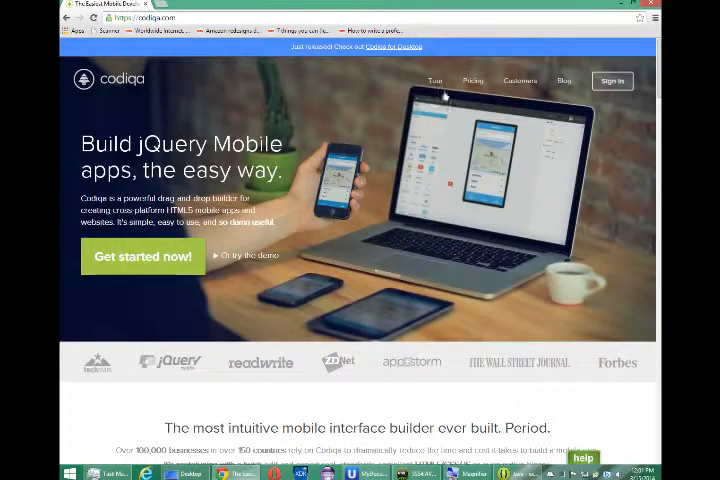
Open Codiqa for Desktop and scroll to the 7-day trial download and $79 pricing.
{"action": "left_click", "coordinate": [393, 46]}
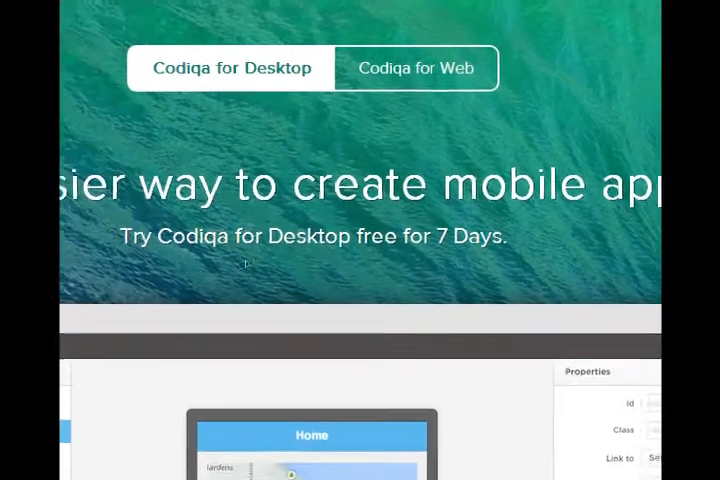
{"action": "scroll", "scroll_direction": "down", "scroll_amount": 3}
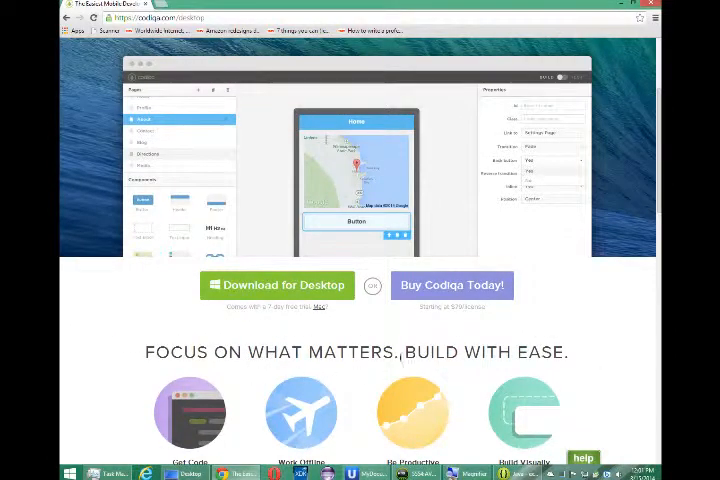
{"action": "scroll", "scroll_direction": "down", "scroll_amount": 3}
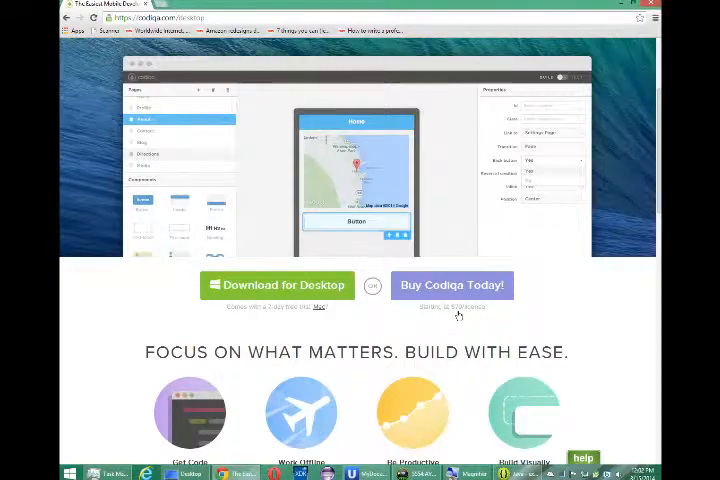
{"action": "scroll", "scroll_direction": "down", "scroll_amount": 3}
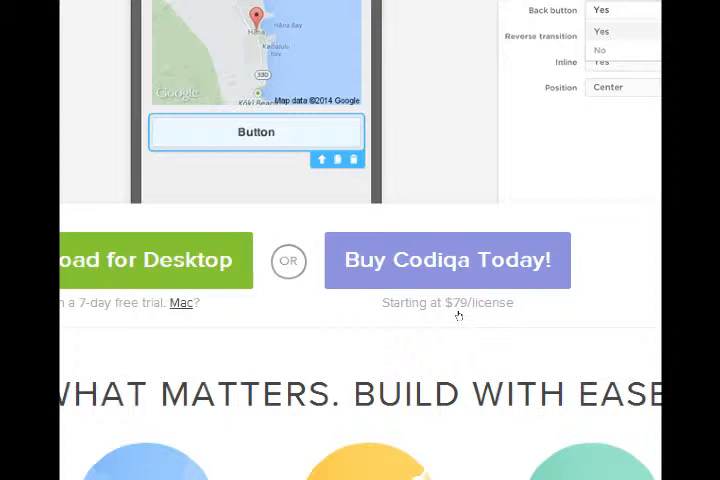
{"action": "mouse_move", "coordinate": [449, 309]}
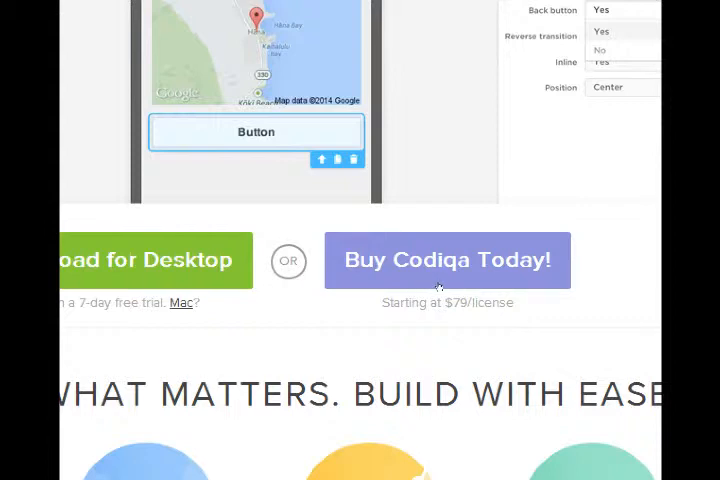
{"action": "mouse_move", "coordinate": [548, 302]}
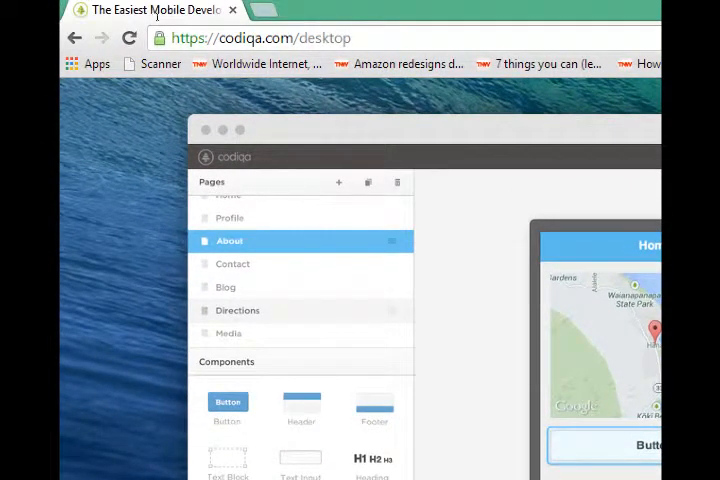
Go to Delicious, scroll the saved bookmarks, and open the Codiqa Prototypes link.
{"action": "left_click", "coordinate": [260, 37]}
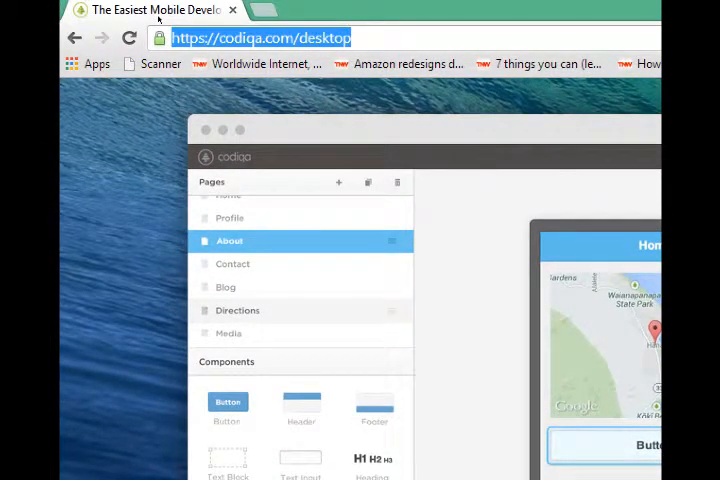
{"action": "type", "text": "delicious"}
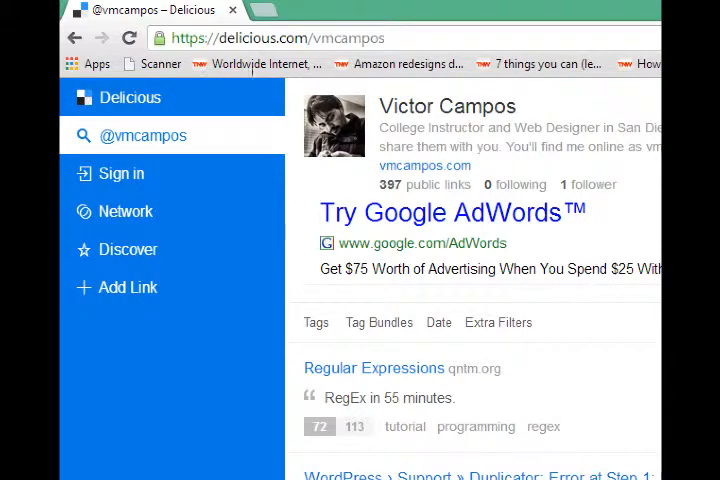
{"action": "scroll", "scroll_direction": "down", "scroll_amount": 3}
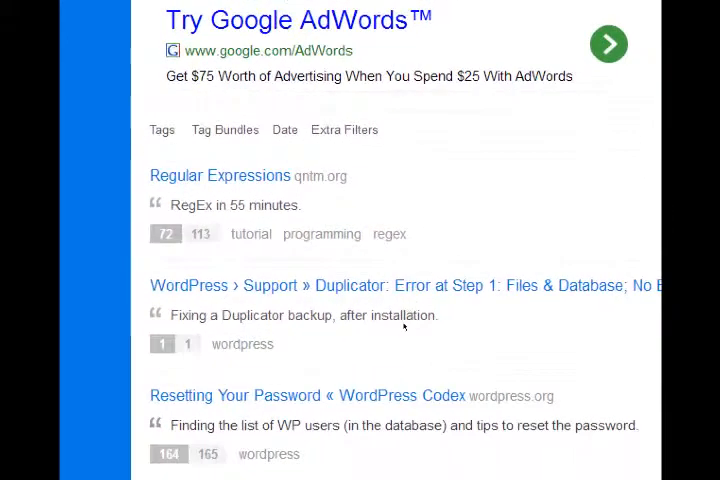
{"action": "scroll", "scroll_direction": "down", "scroll_amount": 3}
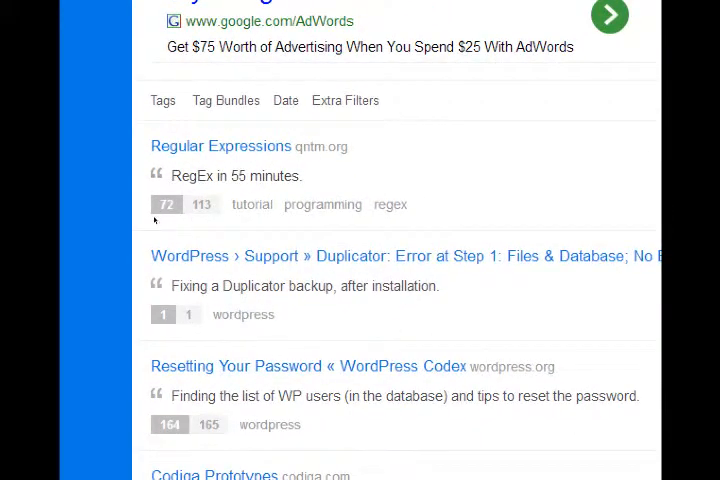
{"action": "scroll", "scroll_direction": "down", "scroll_amount": 3}
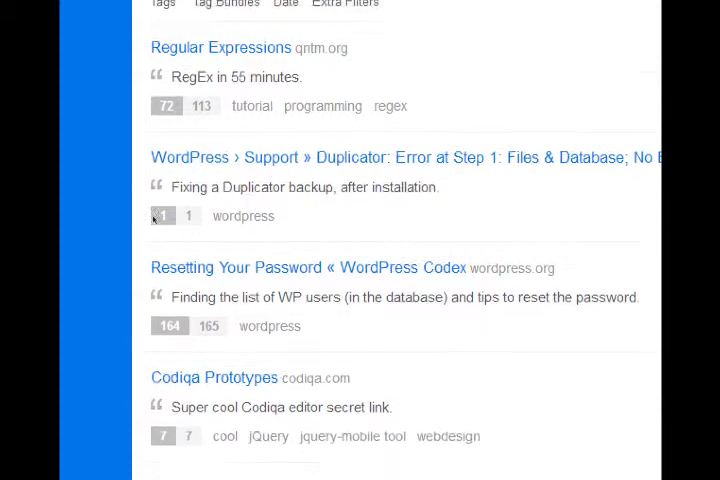
{"action": "scroll", "scroll_direction": "down", "scroll_amount": 3}
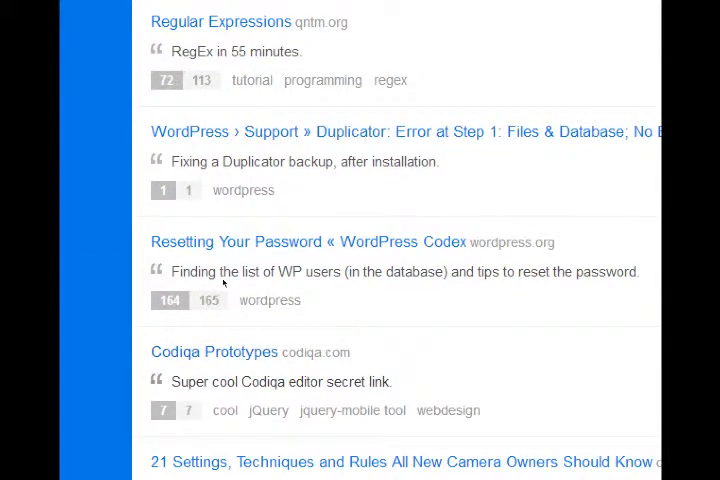
{"action": "mouse_move", "coordinate": [229, 291]}
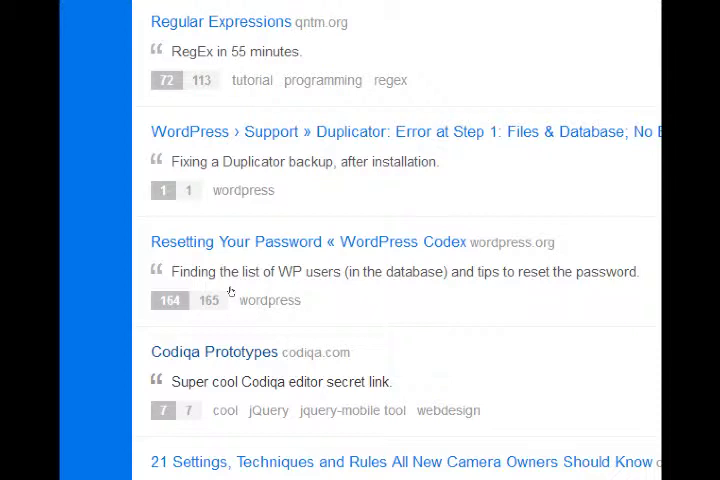
{"action": "left_click", "coordinate": [213, 352]}
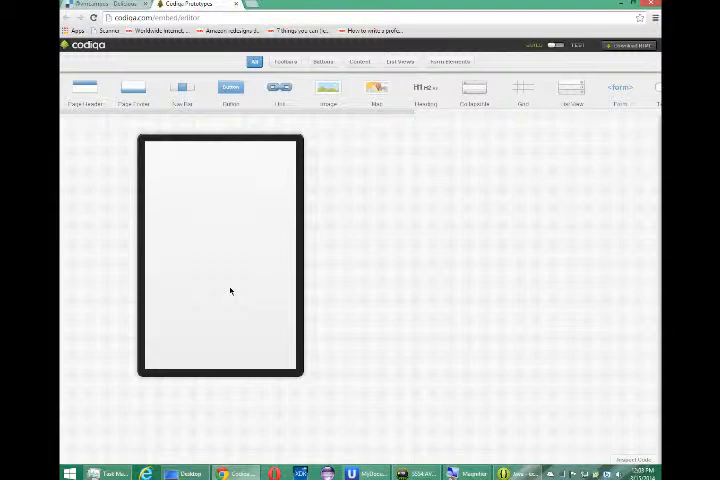
{"action": "mouse_move", "coordinate": [334, 270]}
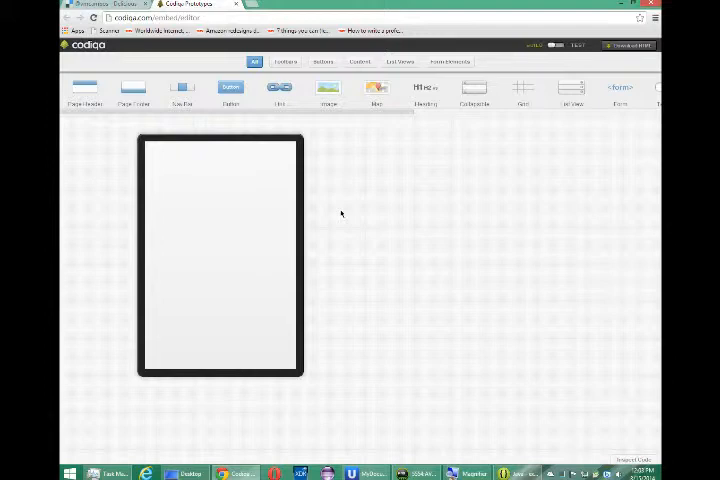
{"action": "mouse_move", "coordinate": [308, 193]}
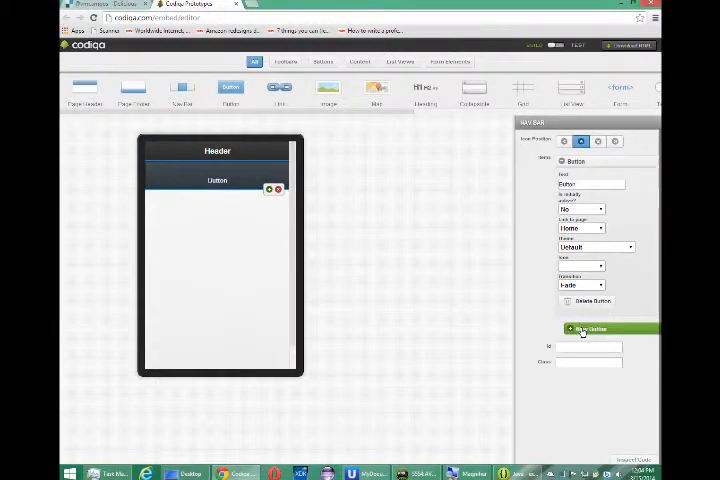
Add another button to the nav bar from its properties, making three buttons.
{"action": "left_click", "coordinate": [590, 328]}
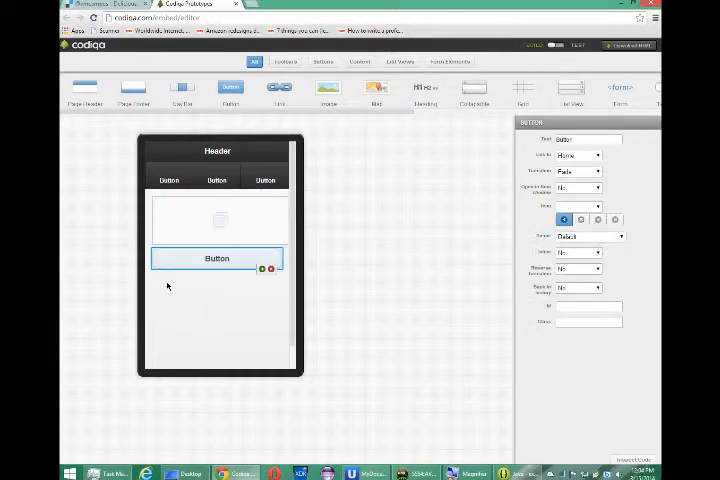
{"action": "mouse_move", "coordinate": [316, 275]}
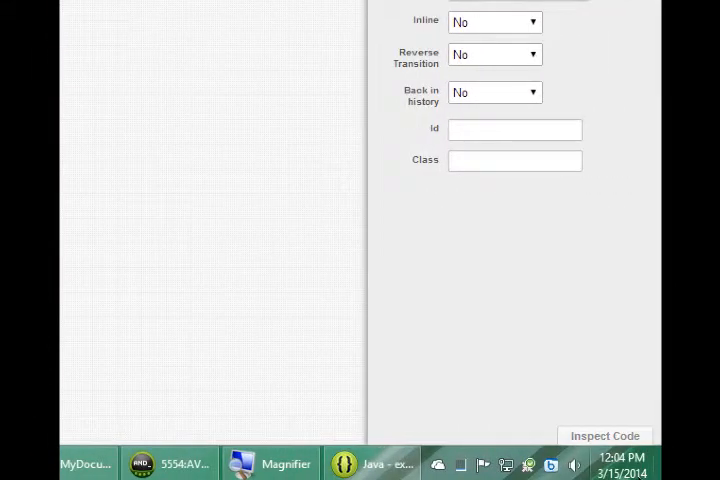
{"action": "left_click", "coordinate": [605, 435]}
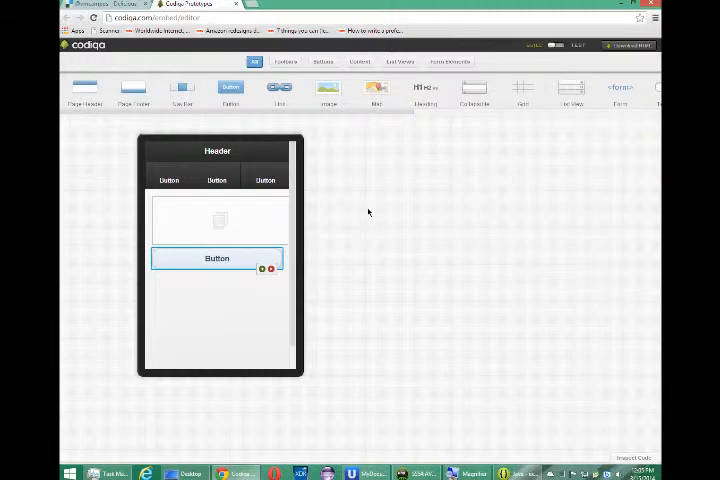
{"action": "mouse_move", "coordinate": [367, 210]}
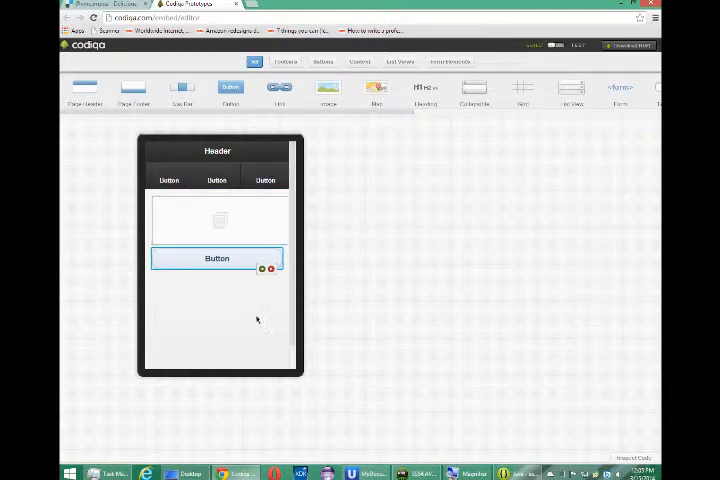
{"action": "mouse_move", "coordinate": [372, 308]}
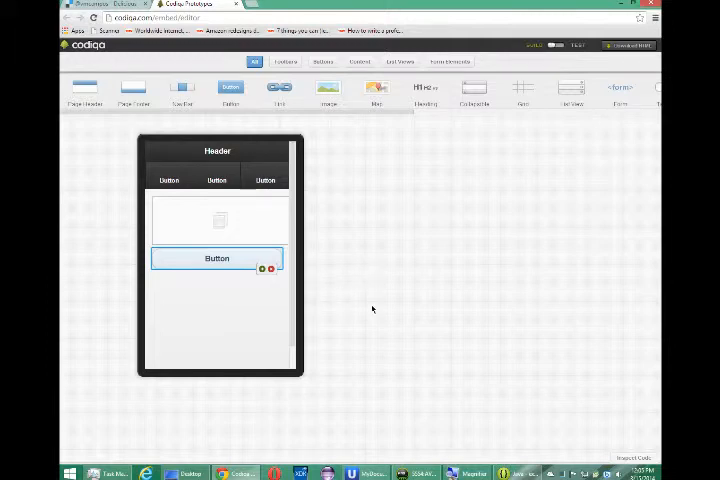
{"action": "mouse_move", "coordinate": [375, 434]}
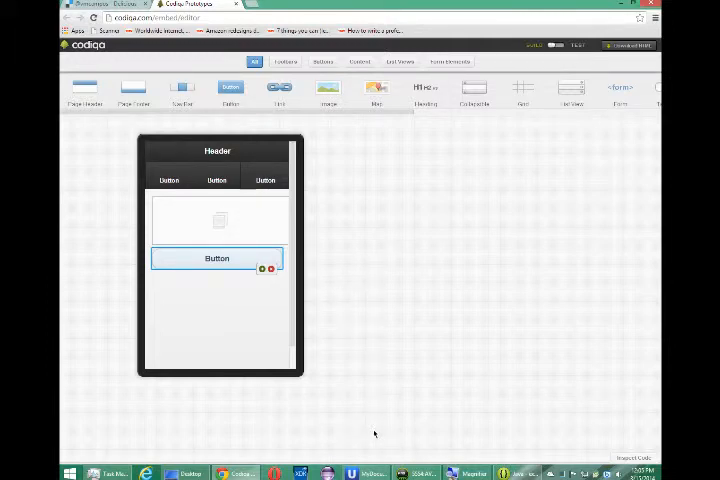